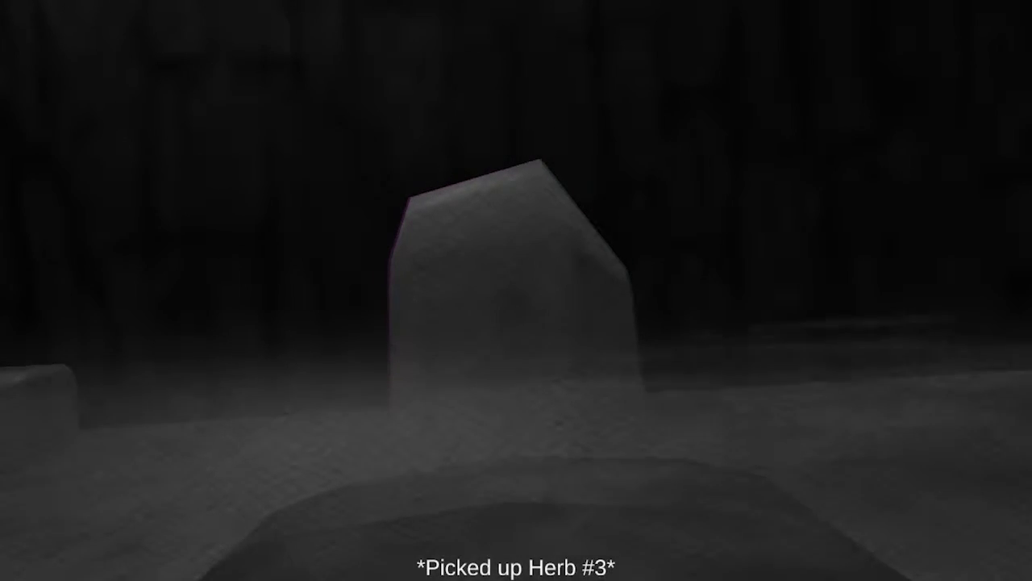
pyautogui.press('Escape')
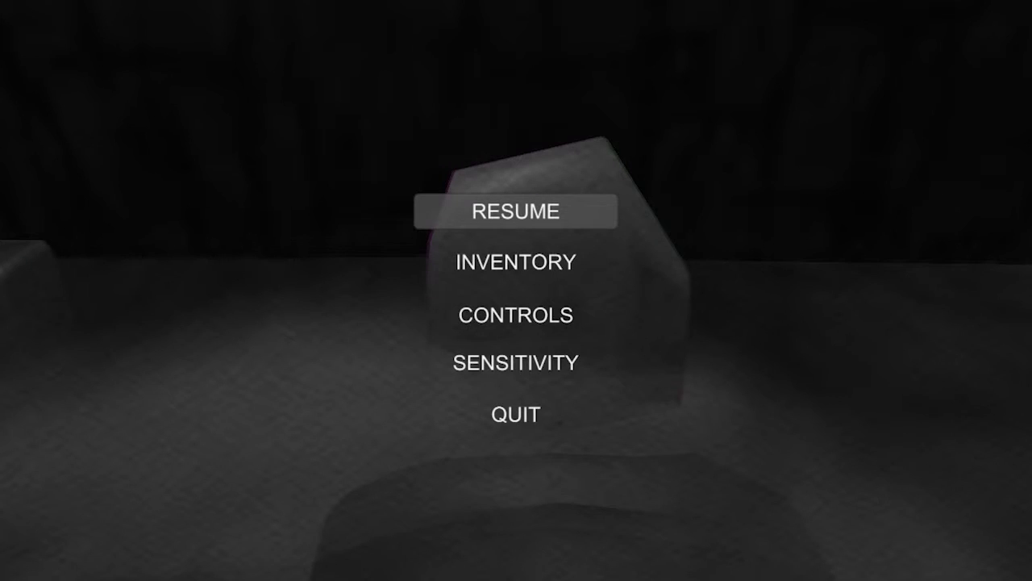
pyautogui.click(514, 262)
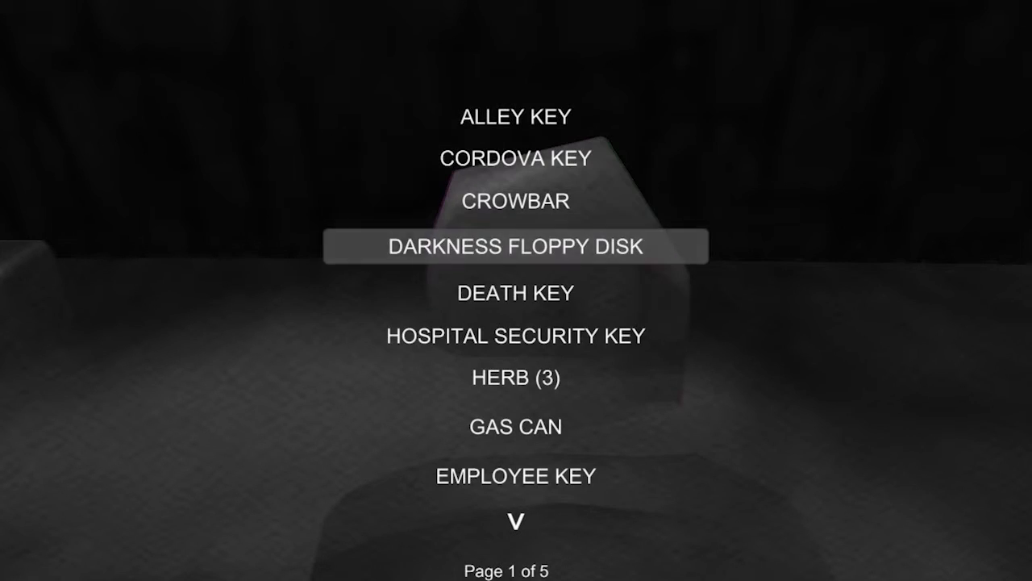
pyautogui.press('down')
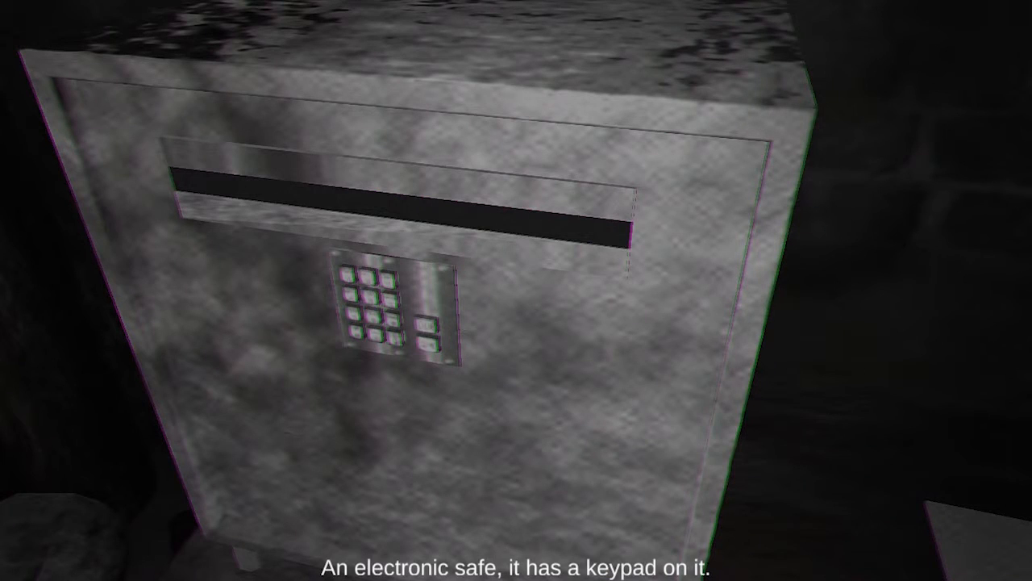
pyautogui.click(395, 314)
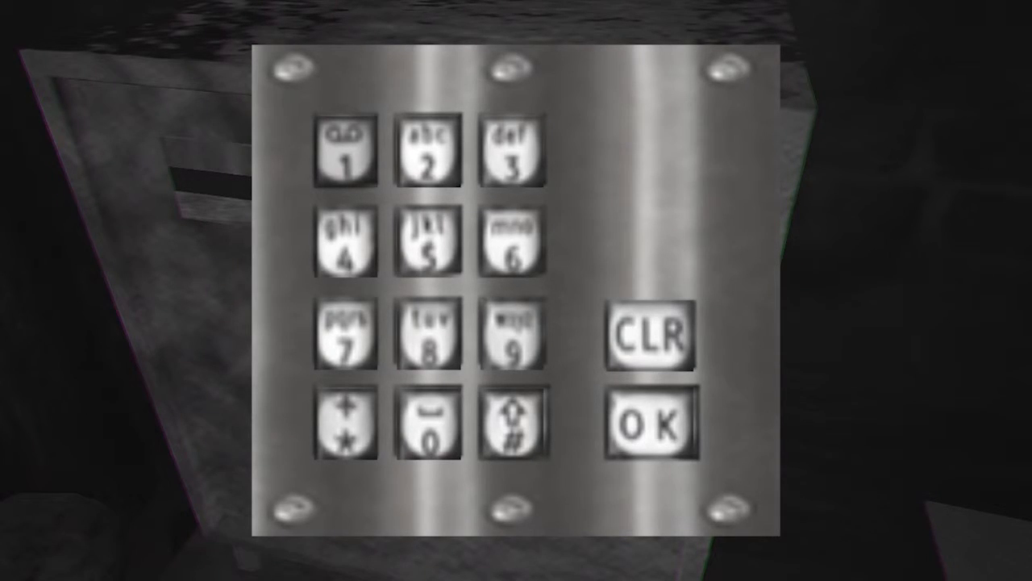
pyautogui.click(429, 338)
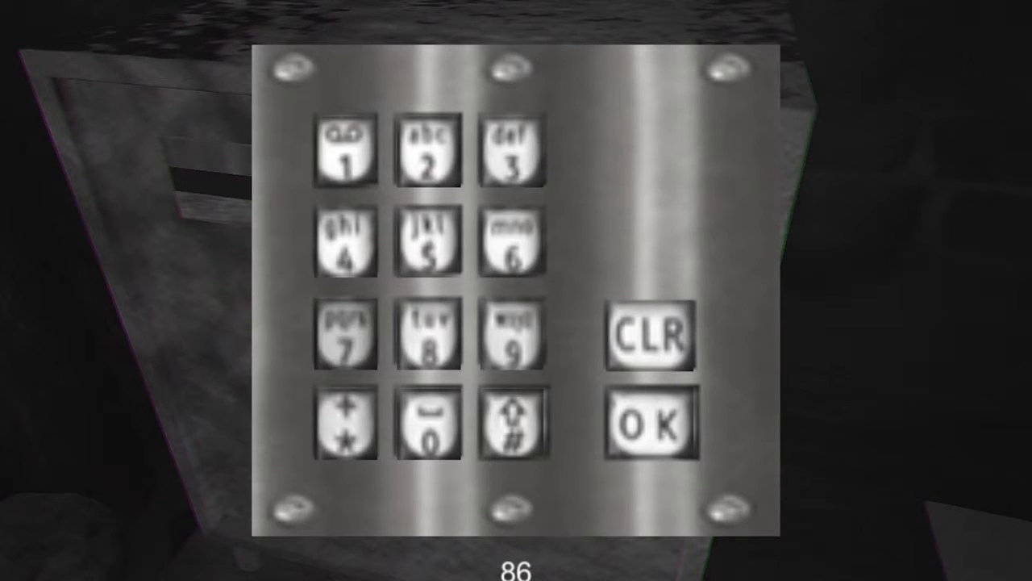
pyautogui.click(429, 242)
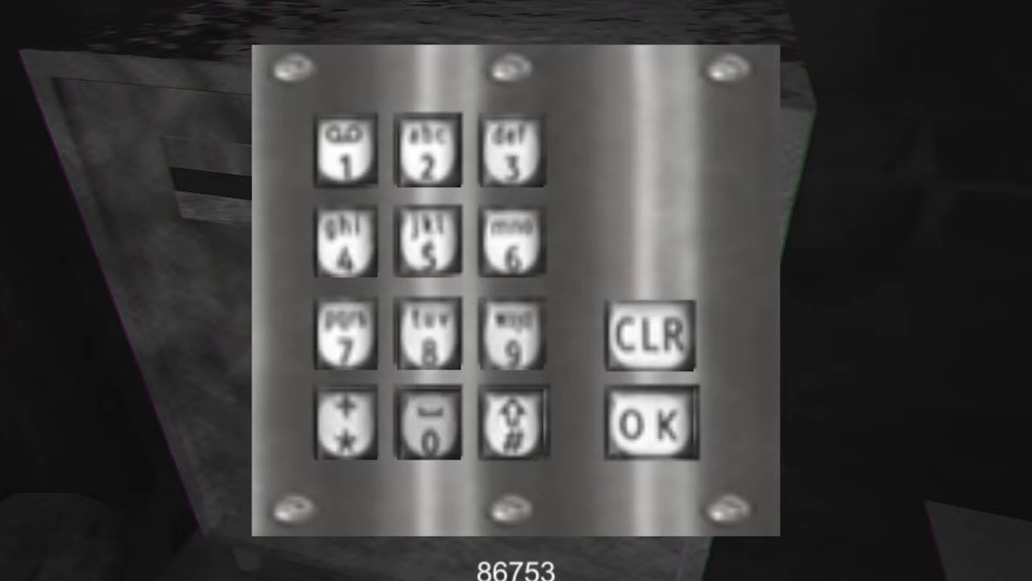
pyautogui.click(429, 426)
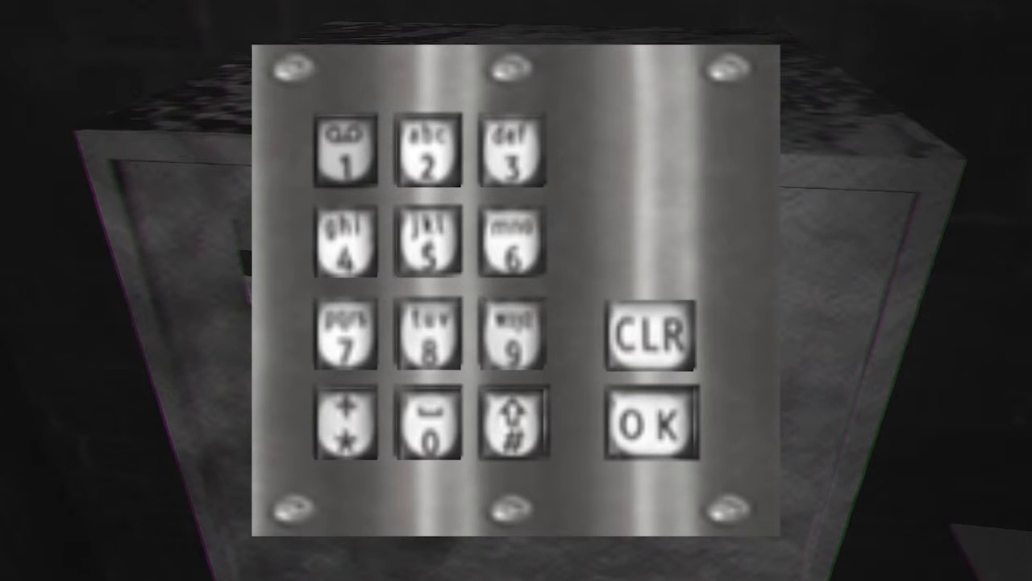
pyautogui.click(345, 160)
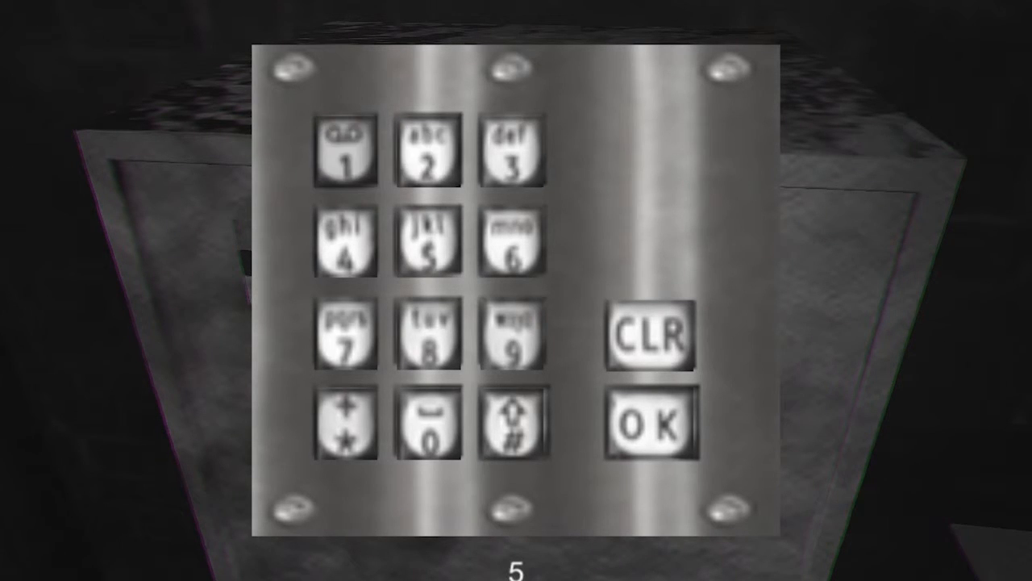
pyautogui.click(347, 153)
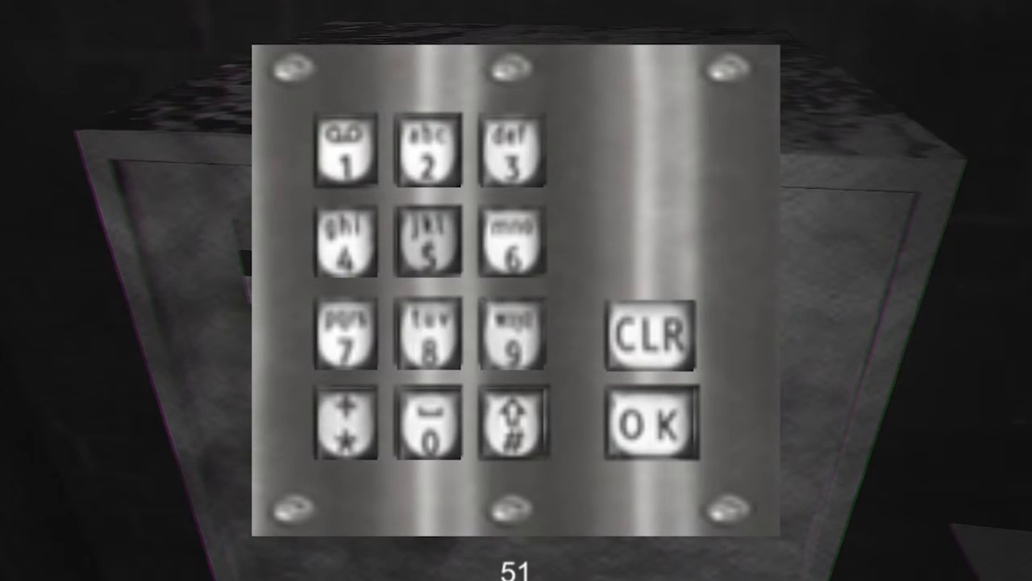
pyautogui.click(429, 252)
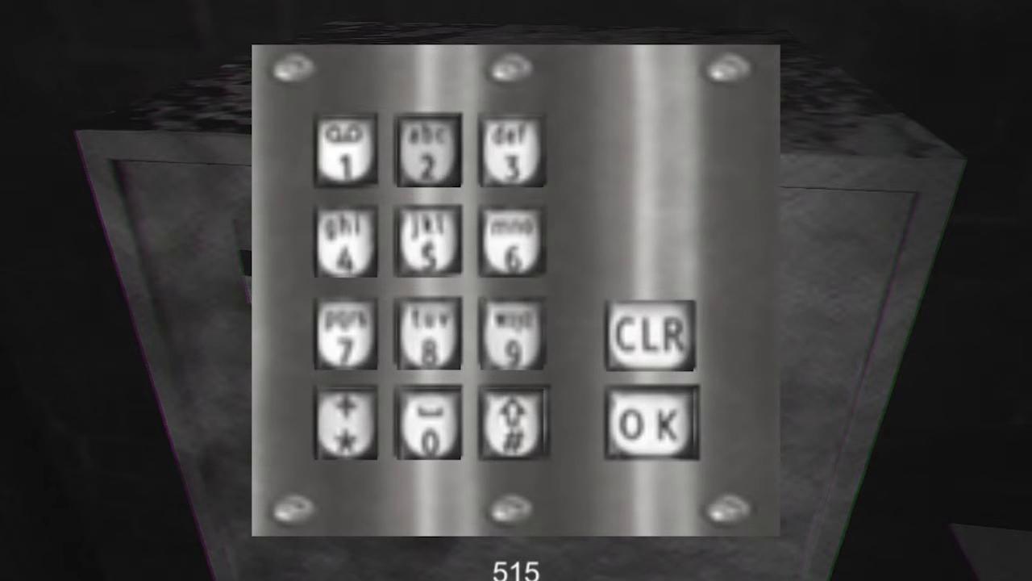
pyautogui.click(345, 162)
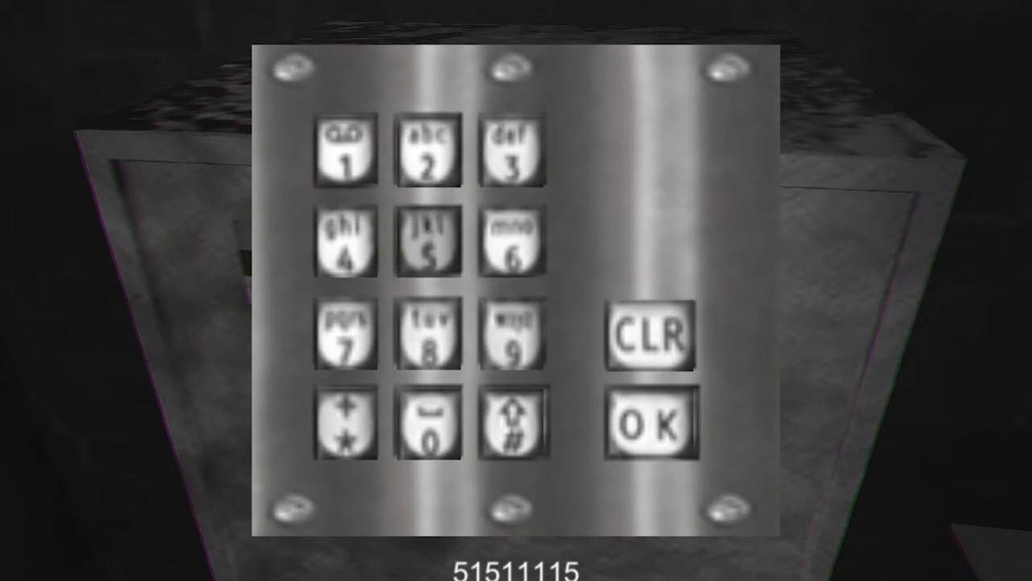
pyautogui.click(342, 158)
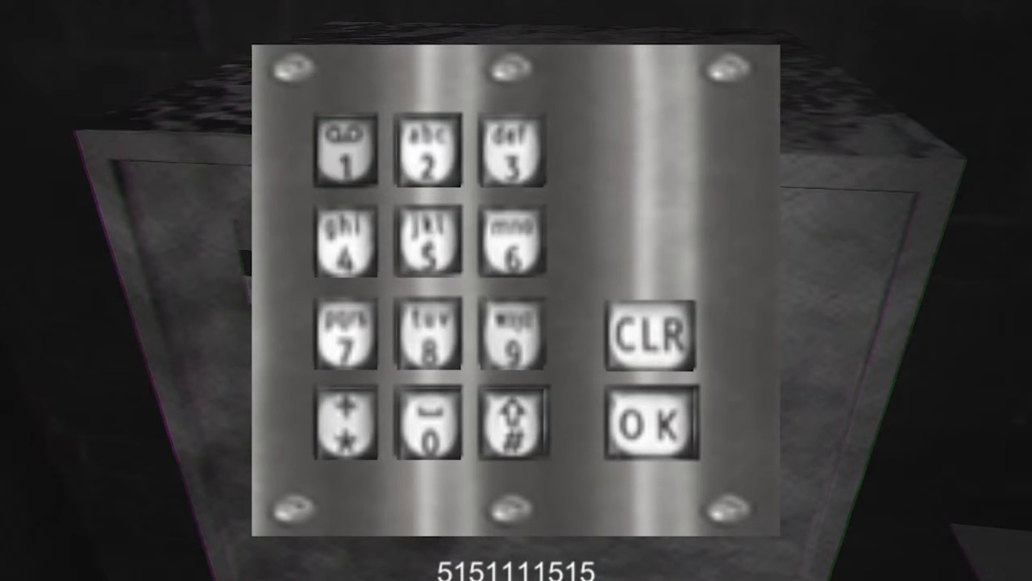
pyautogui.click(429, 245)
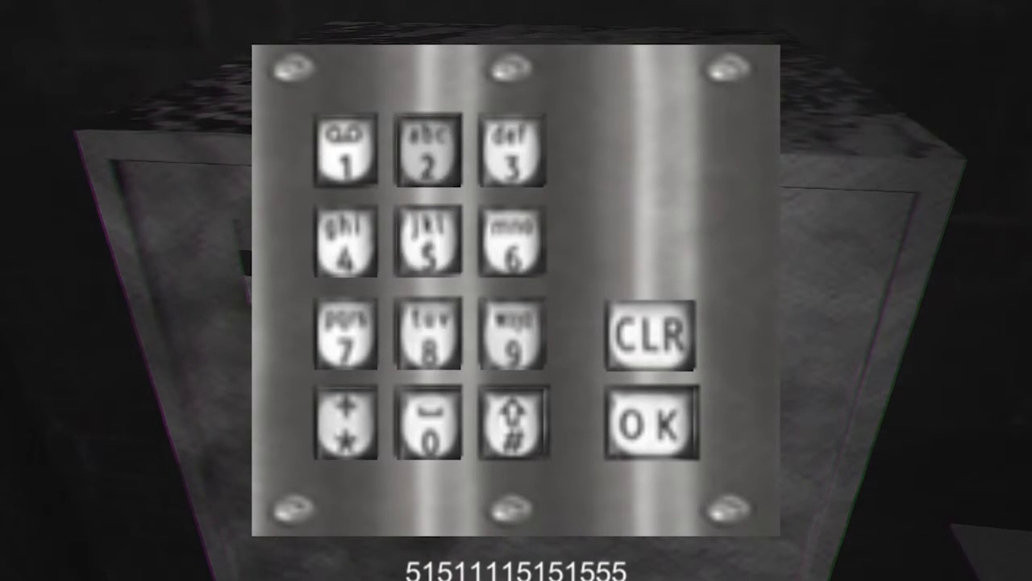
pyautogui.click(429, 245)
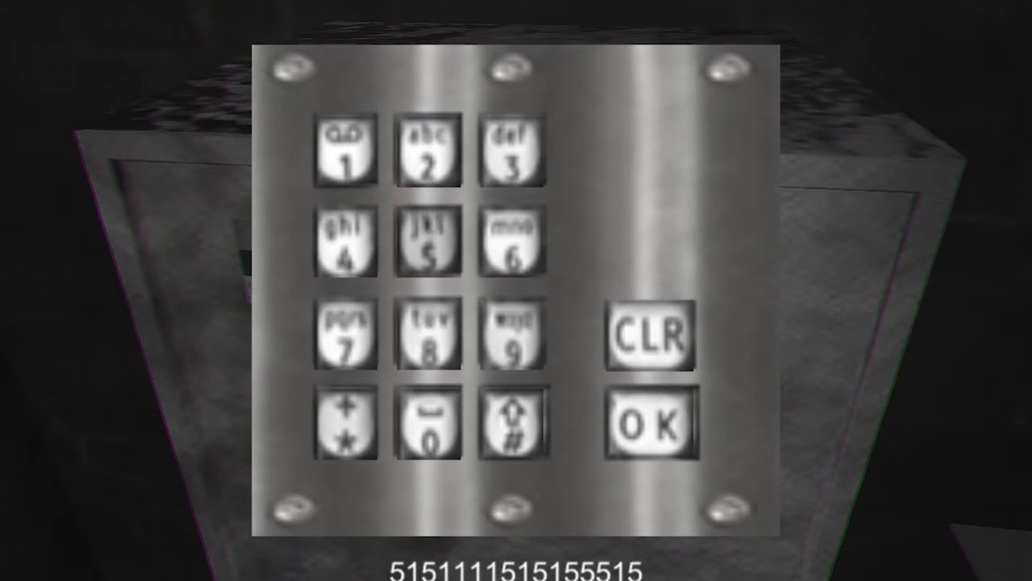
pyautogui.click(349, 153)
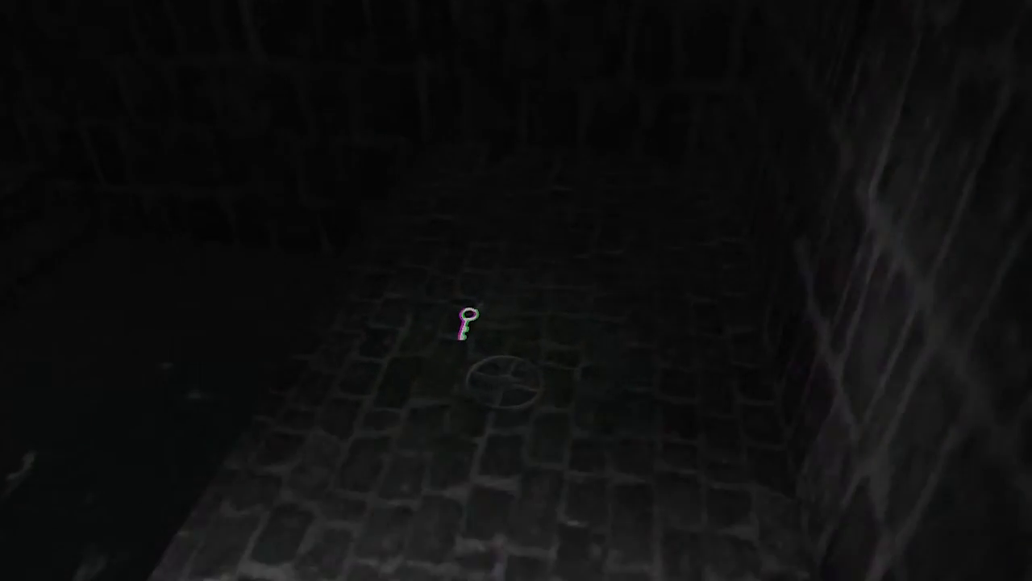
pyautogui.click(465, 322)
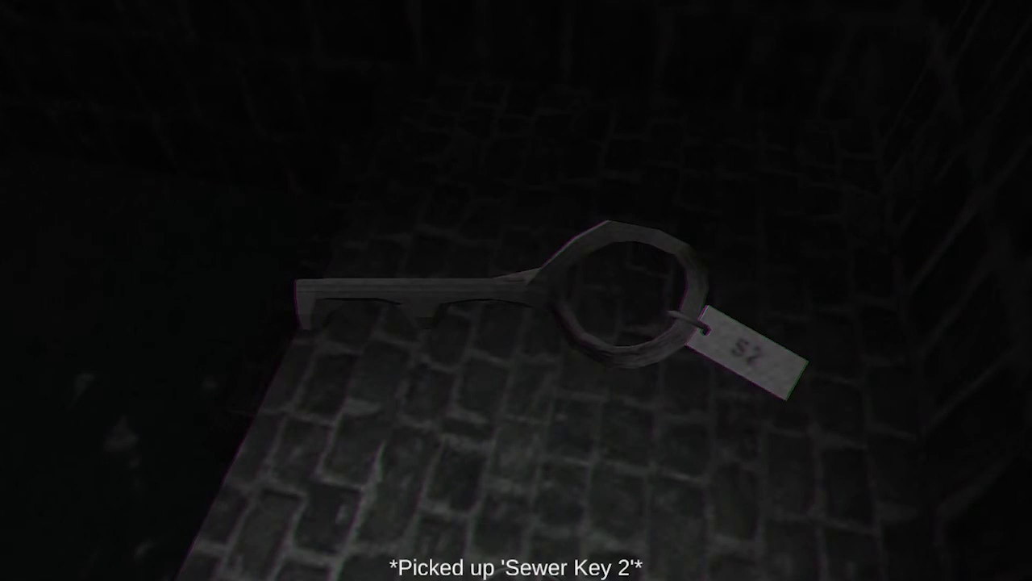